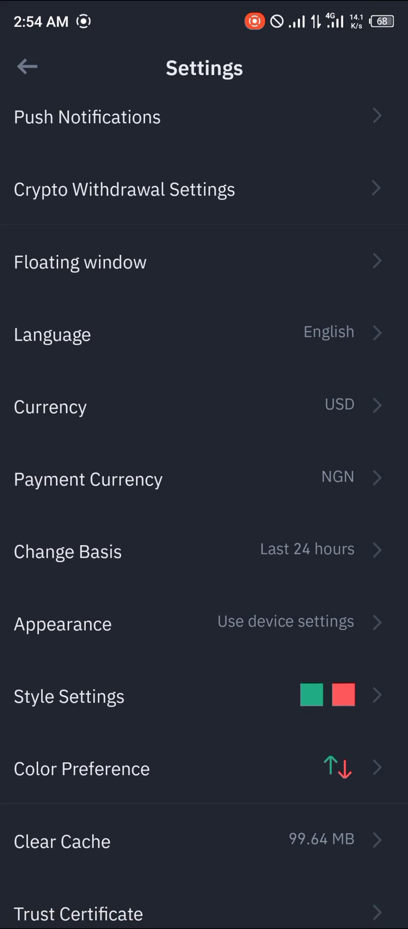
Scroll through Settings and open Crypto Withdrawal Settings
scroll(down, 3)
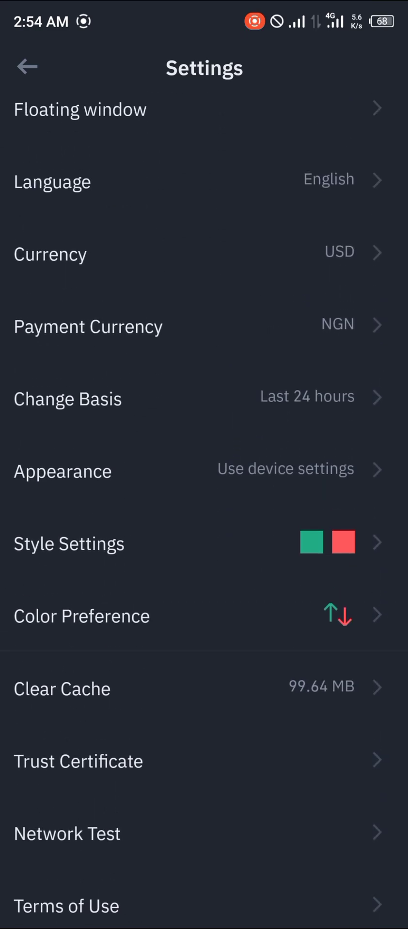
scroll(down, 3)
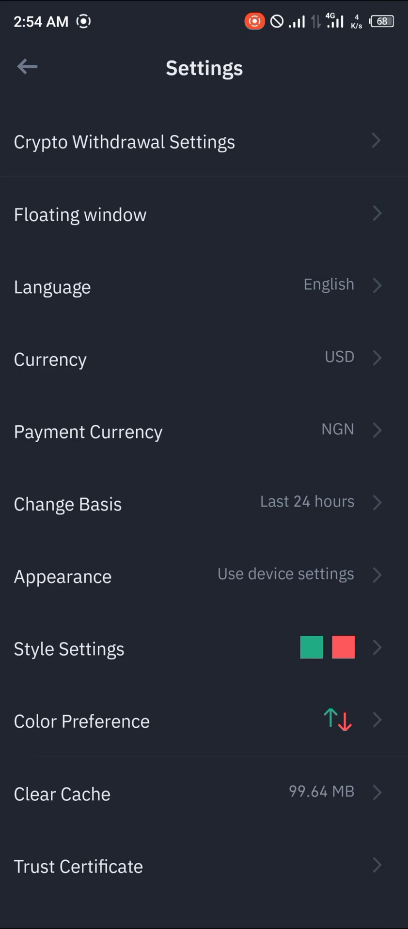
scroll(down, 3)
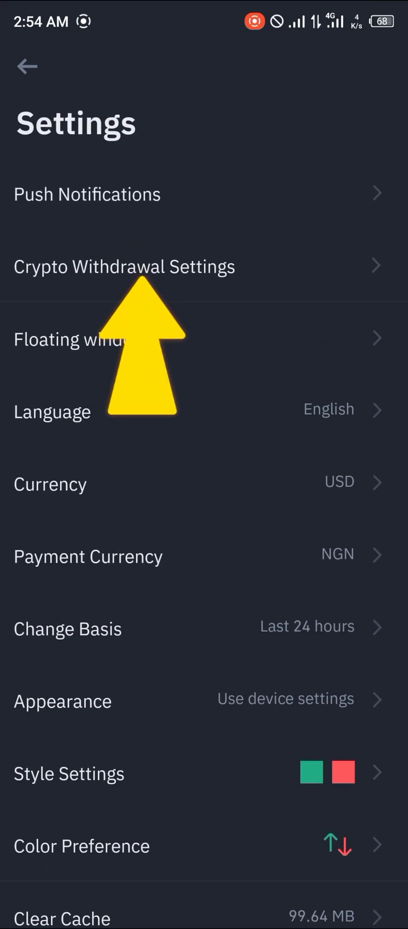
click(125, 266)
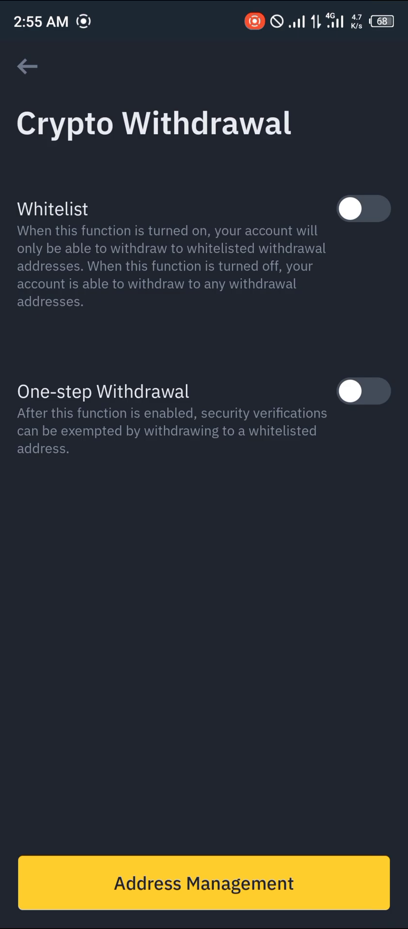
Switch the withdrawal whitelist on and confirm with Turn On
click(363, 209)
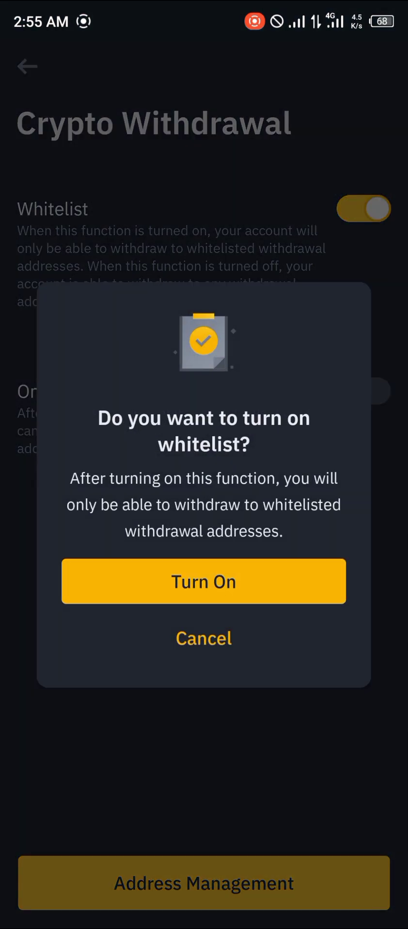
click(203, 582)
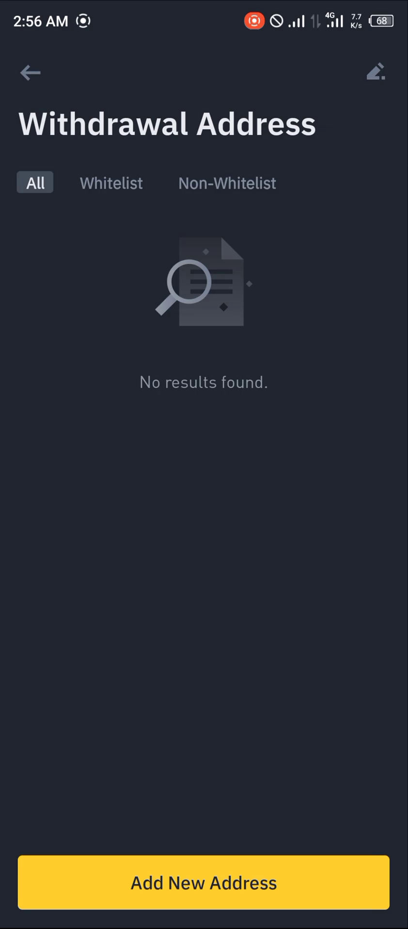
Check the Whitelist and Non-Whitelist filters, then start adding a new withdrawal address
click(110, 183)
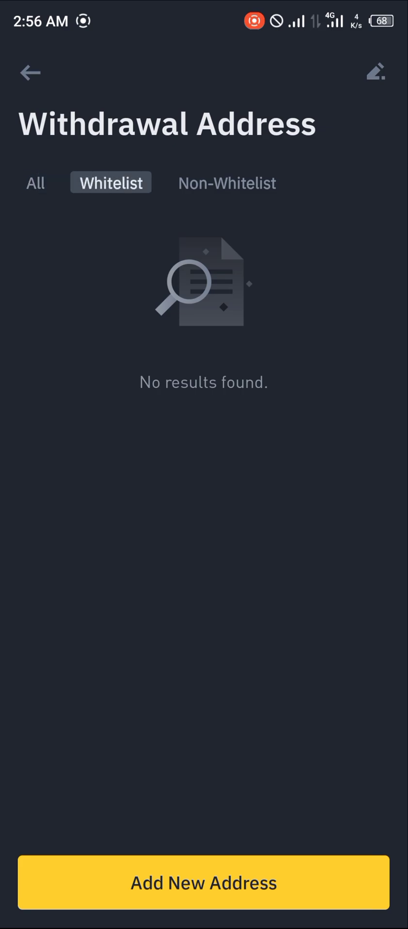
click(227, 183)
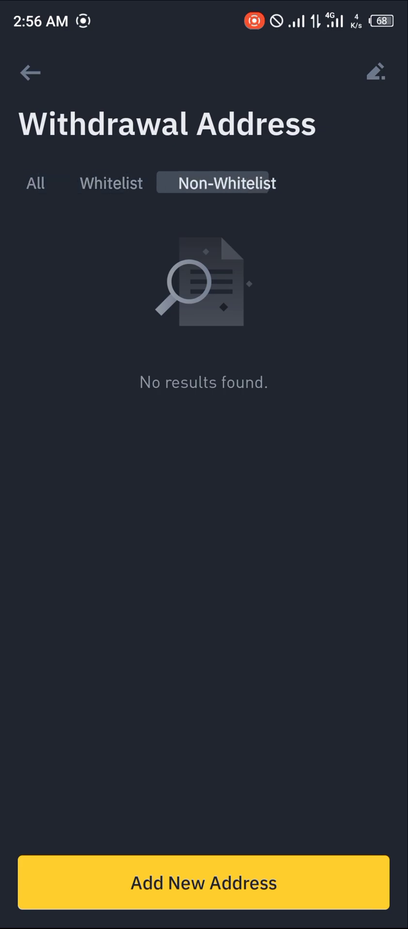
click(111, 183)
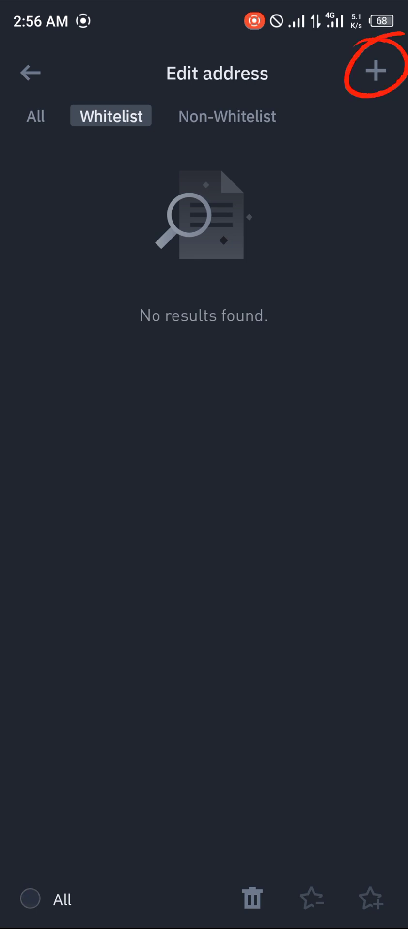
click(374, 72)
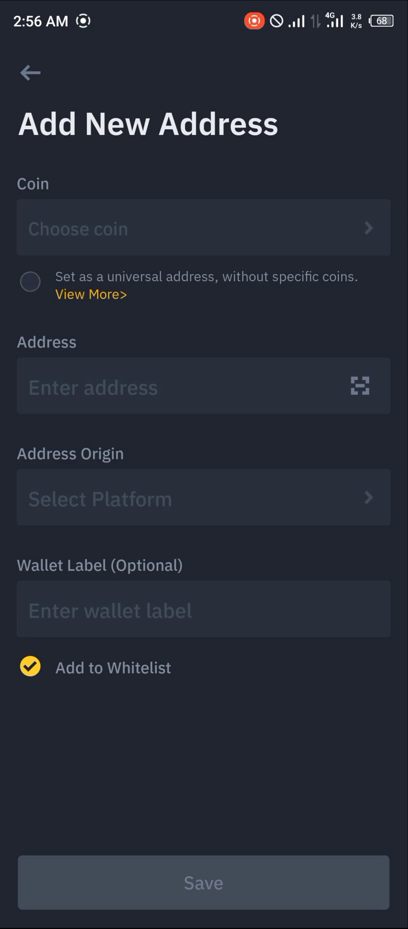
Mark the new address as a universal address across coins
click(30, 282)
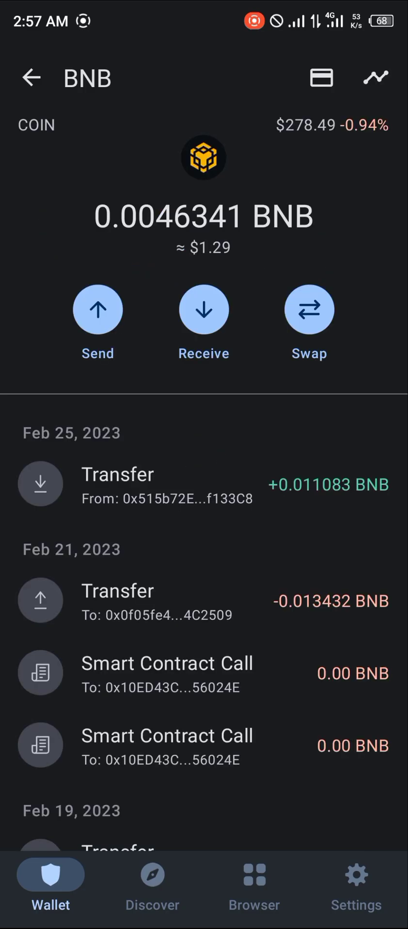
Bring up the BNB wallet's receiving address in Trust Wallet via Receive
click(203, 310)
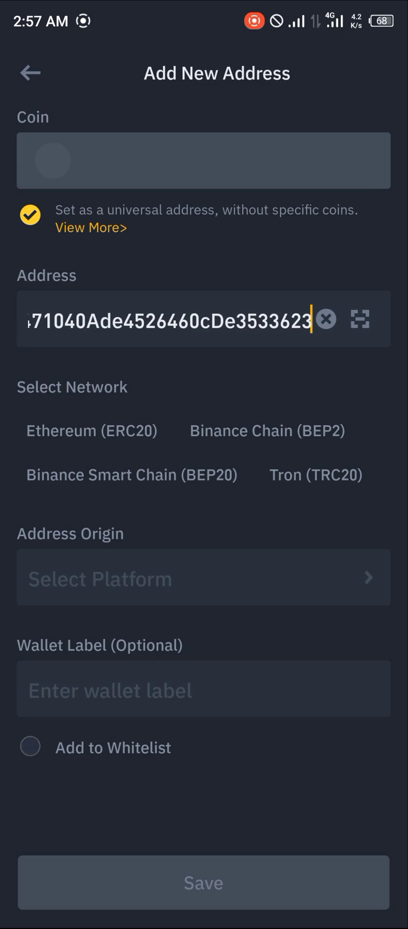
Set the network to Binance Smart Chain (BEP20) with address origin Wallet > Trust Wallet
click(131, 474)
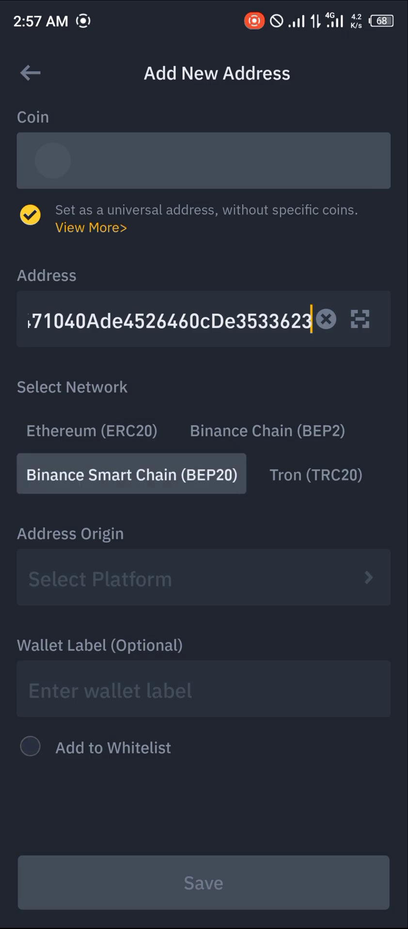
click(203, 577)
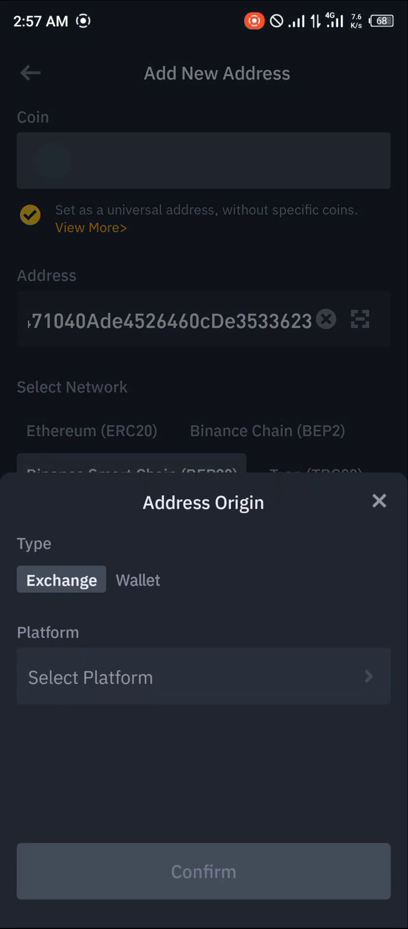
click(203, 676)
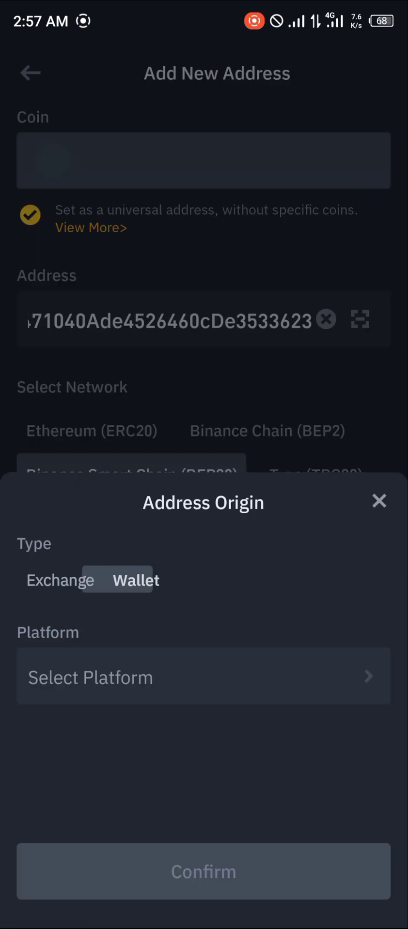
click(203, 677)
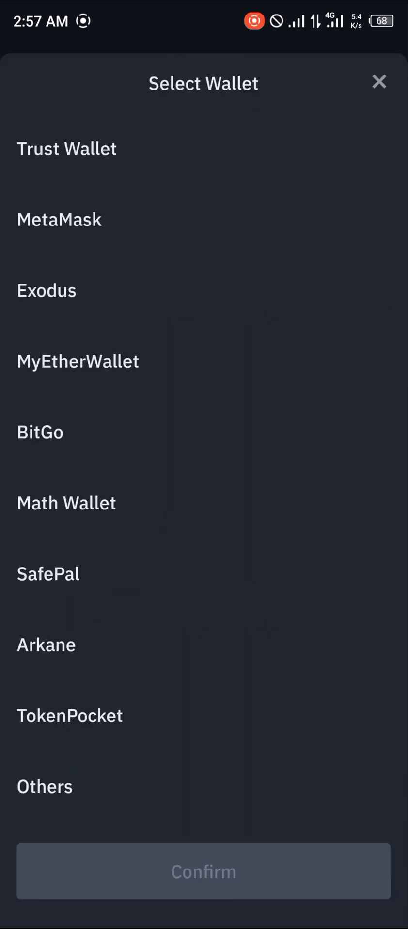
click(67, 147)
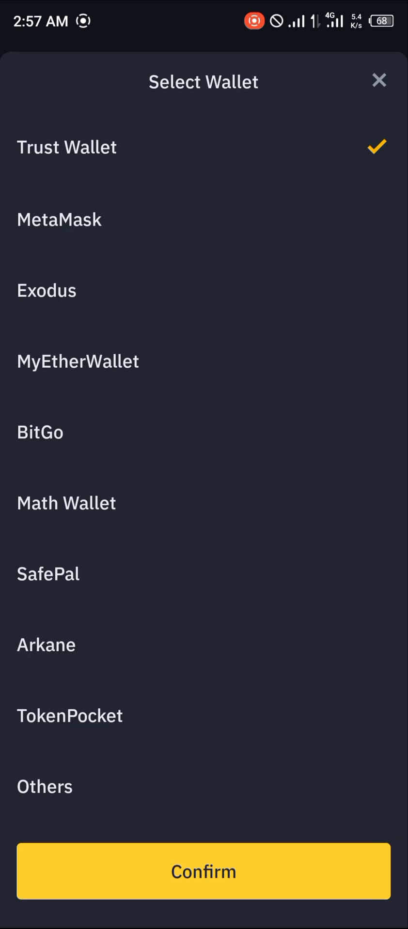
click(203, 872)
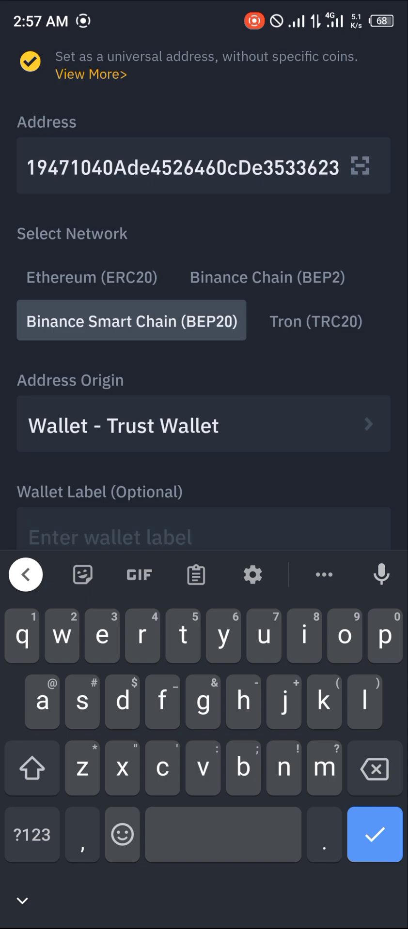
Label the address 'My Trustwallet'
text(My Tr)
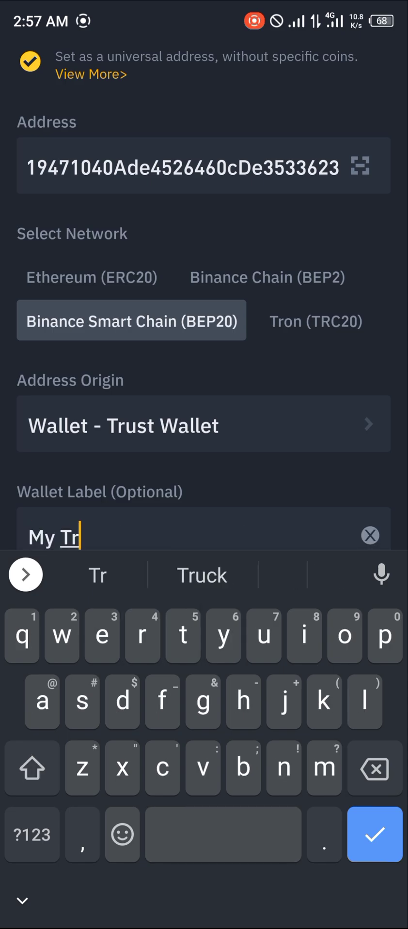
text(ustwallet)
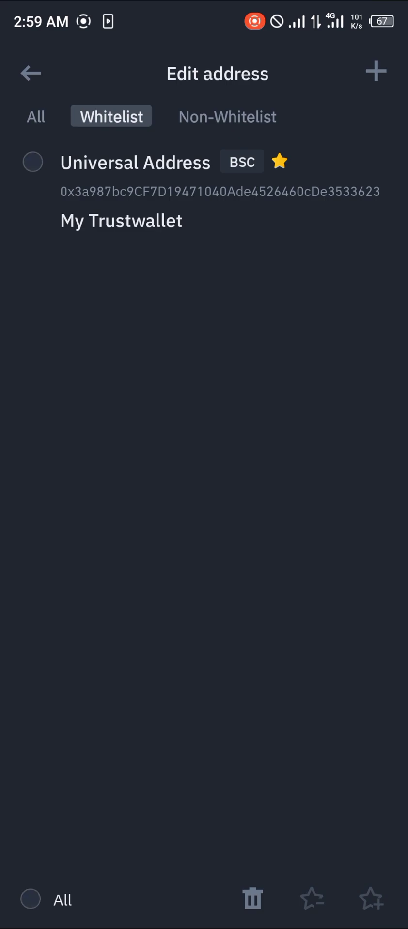
Start another new address and search 'usdt' to pick USDT as the coin
click(375, 73)
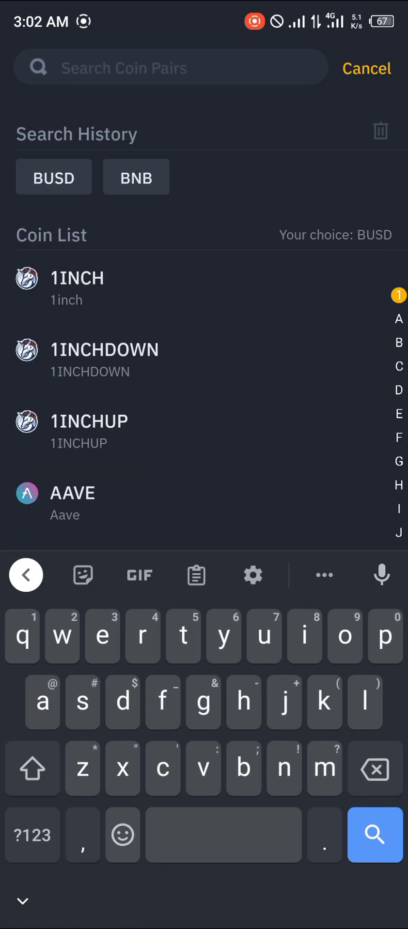
text(usdt)
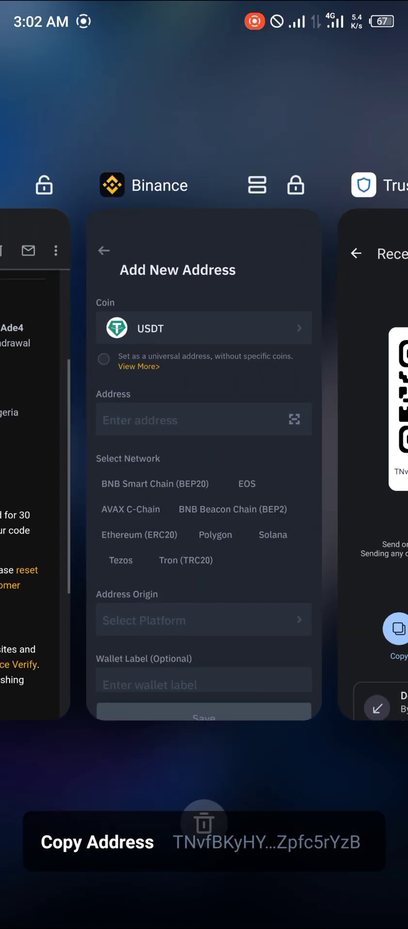
Back in the Binance form, set network Tron (TRC20) with origin Wallet > Trust Wallet
click(203, 419)
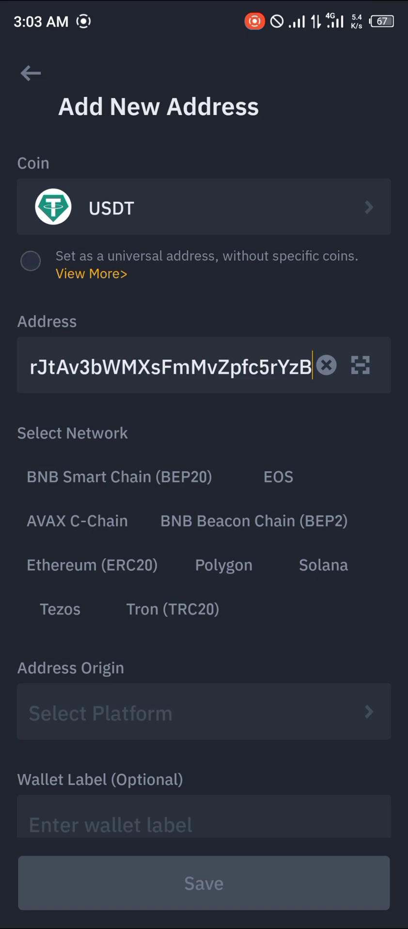
click(204, 712)
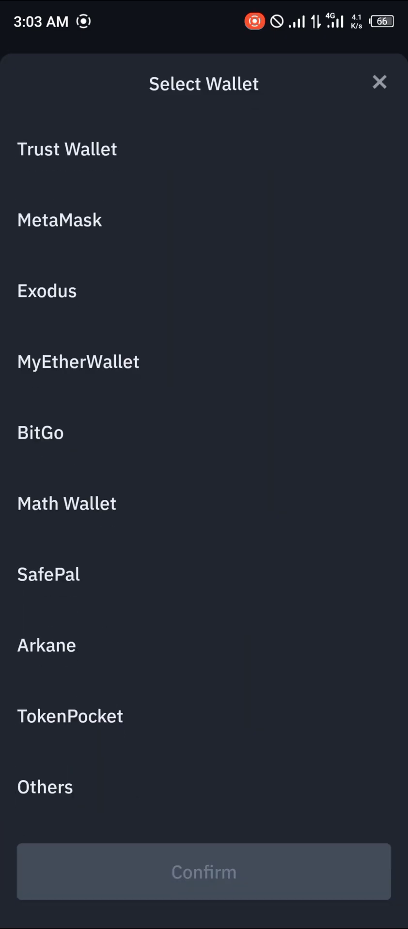
click(67, 148)
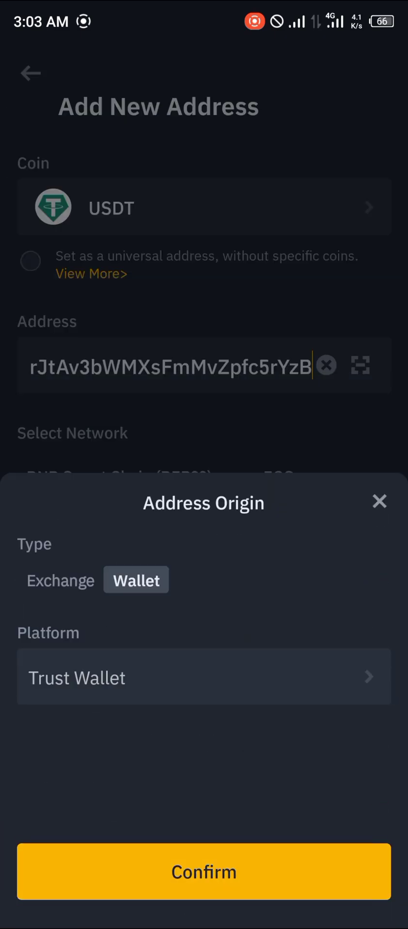
click(203, 872)
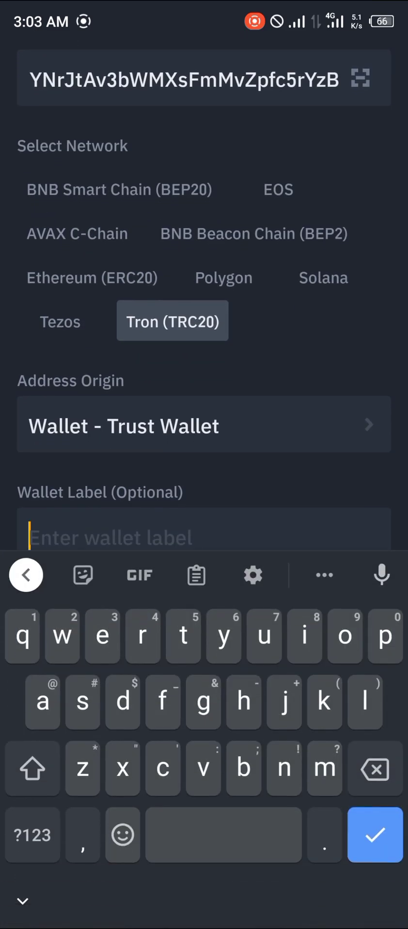
Label the address 'Usdt Wallet', add it to the whitelist and save it
text(Usdt Wallet)
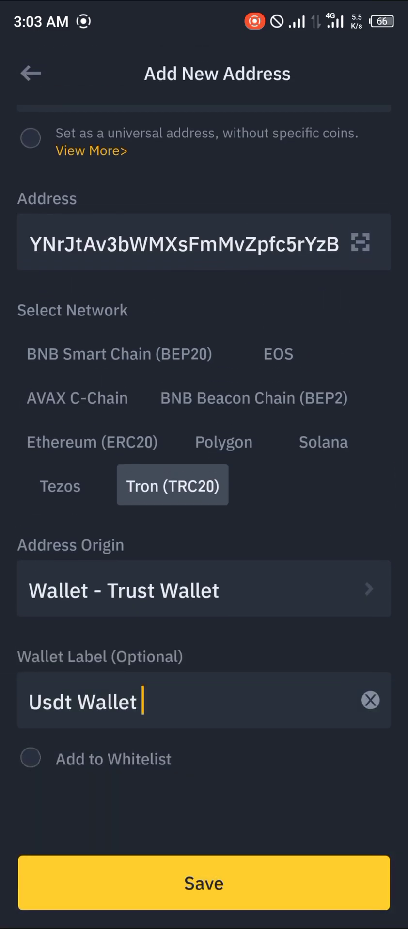
click(30, 759)
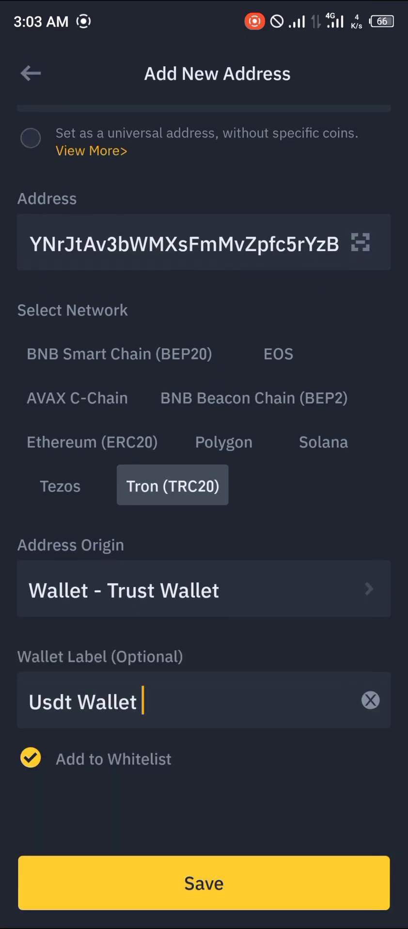
click(203, 883)
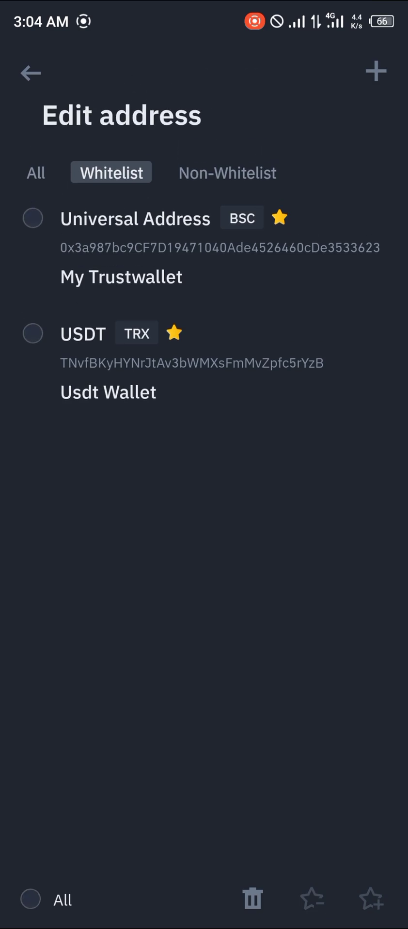
click(227, 172)
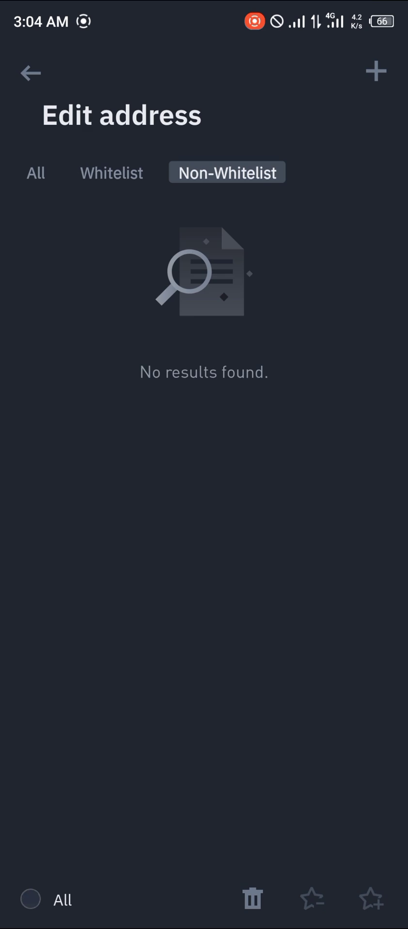
click(110, 172)
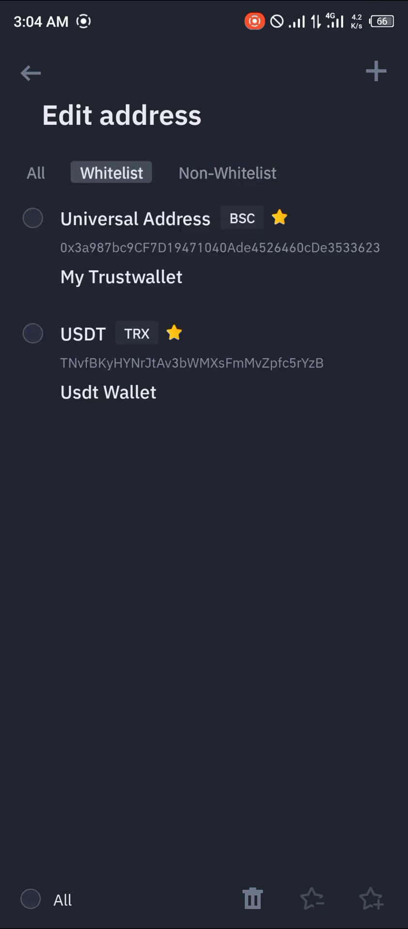